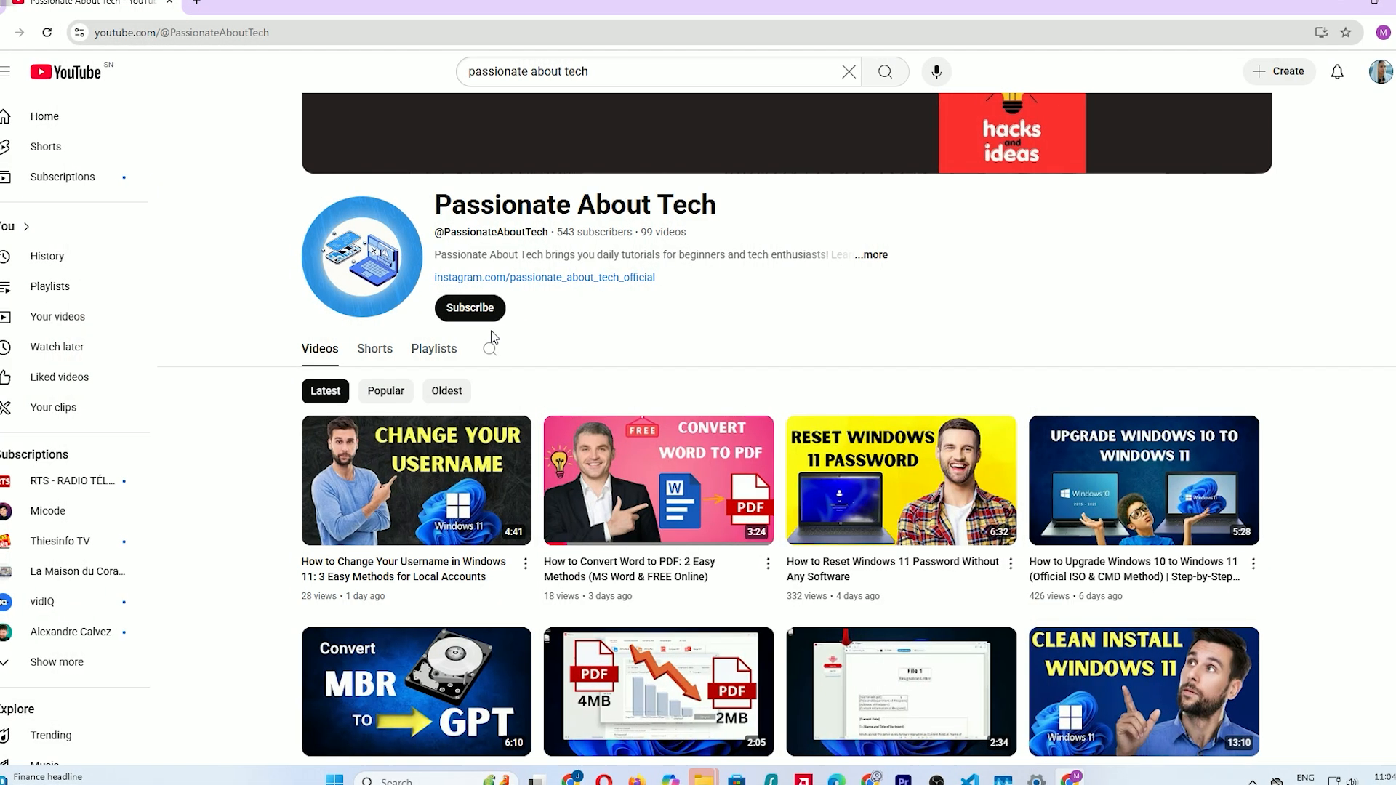
- Subscribe to Passionate About Tech and set its bell to All notifications
left_click(469, 308)
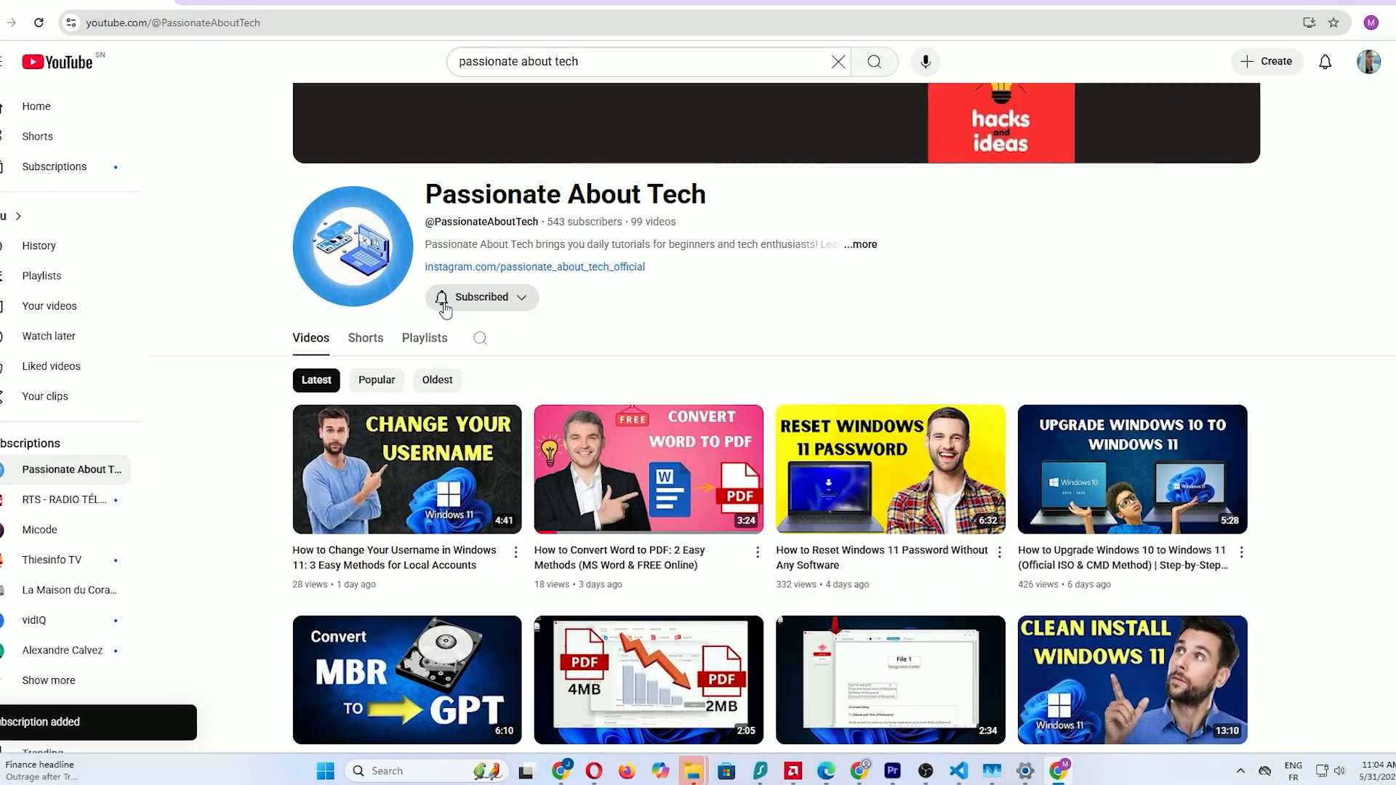
left_click(483, 296)
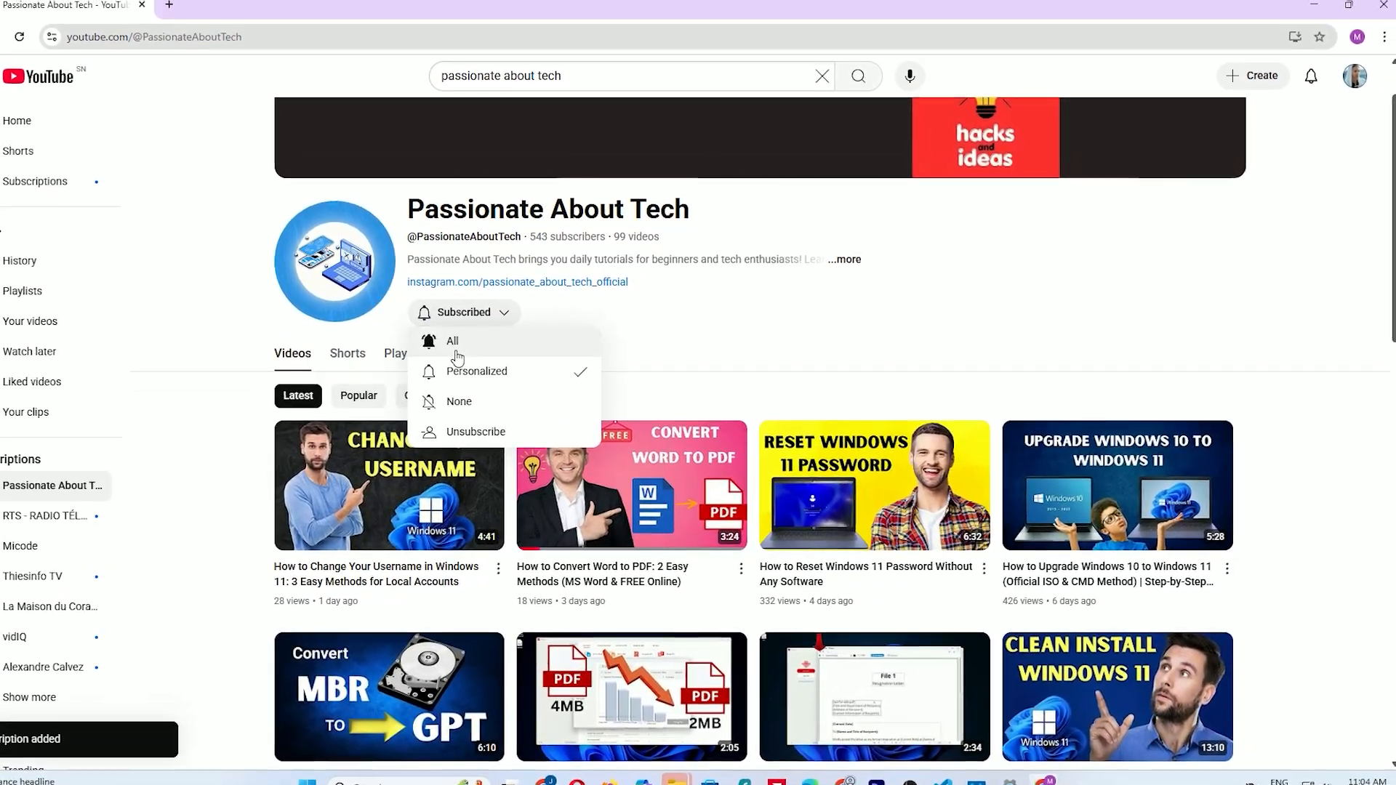
left_click(452, 341)
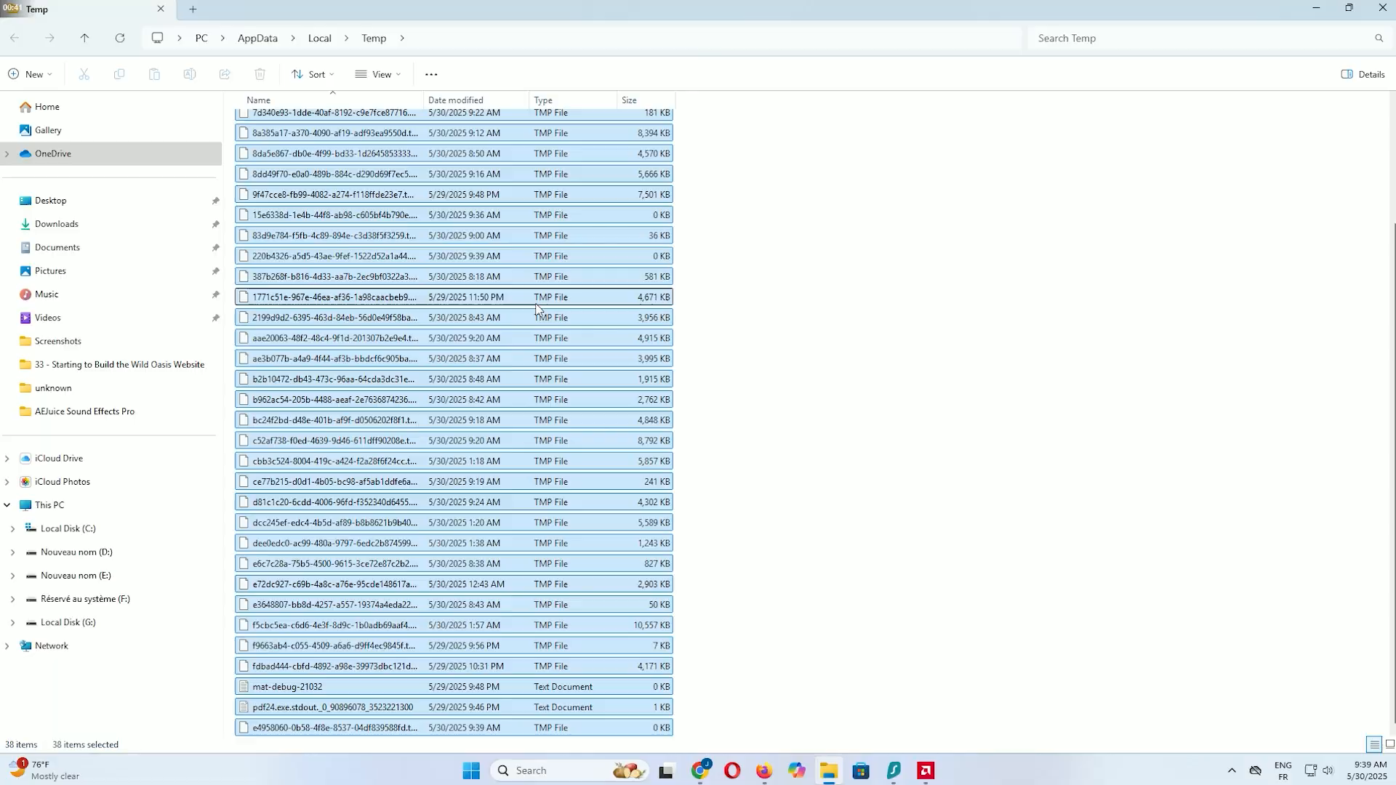
- Confirm drive C: in Disk Cleanup's Drive Selection to start the space scan
scroll("up", 3)
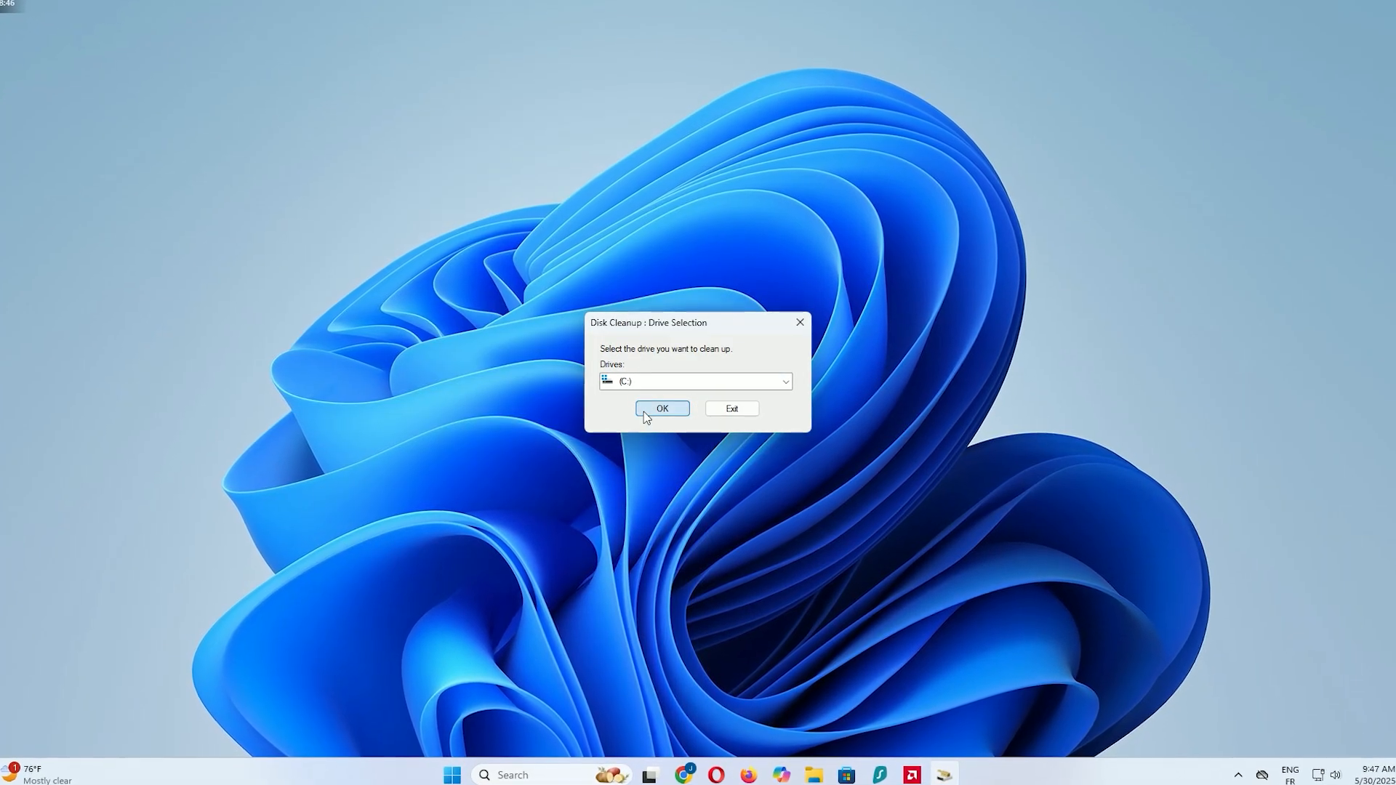
left_click(662, 408)
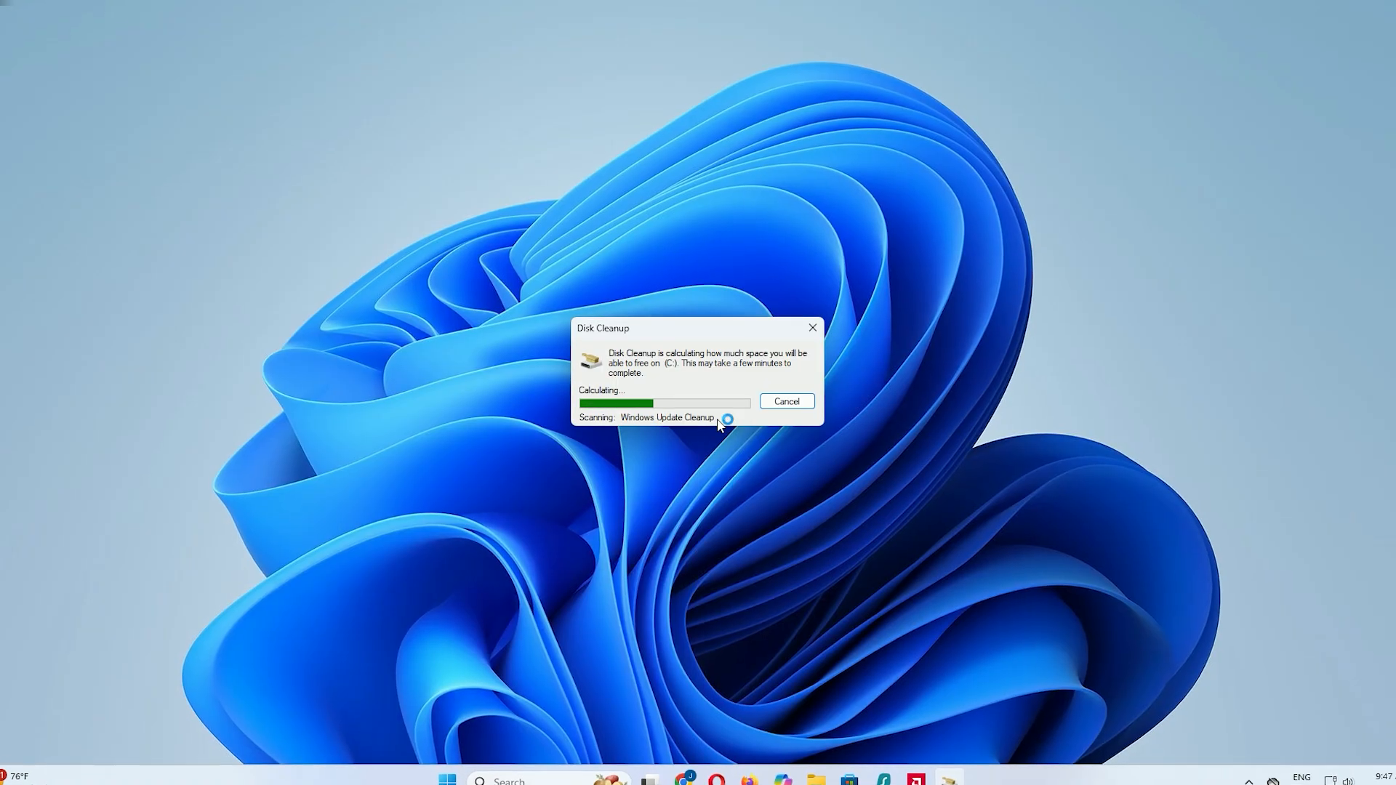